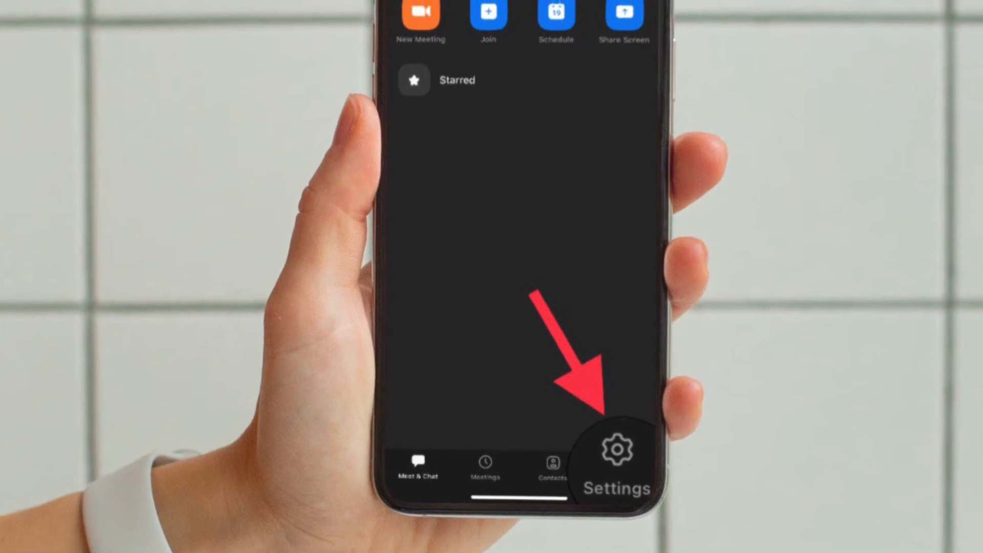
- Open Zoom Settings from the bottom-right tab to show the General options
left_click(617, 457)
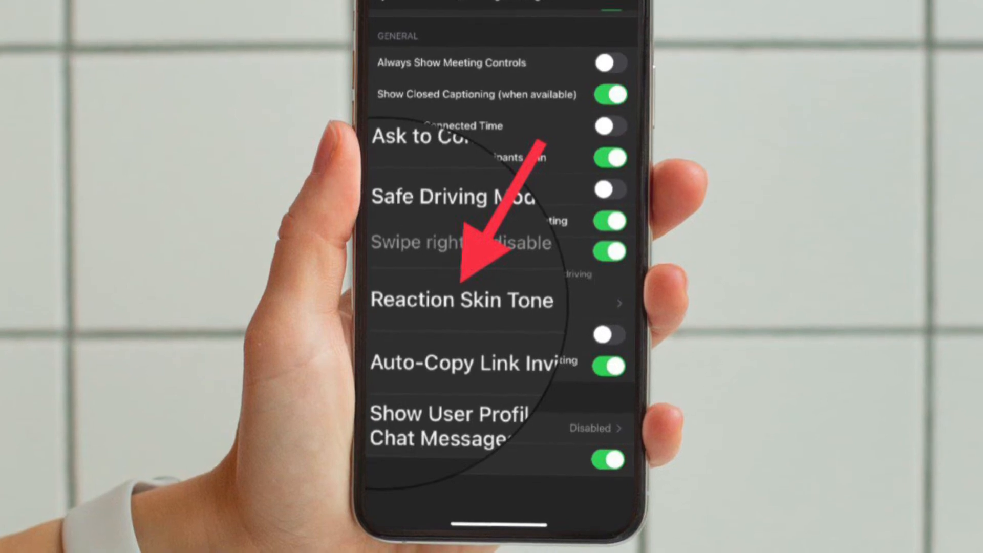
- Open the Reaction Skin Tone choices under General in meeting settings
left_click(460, 299)
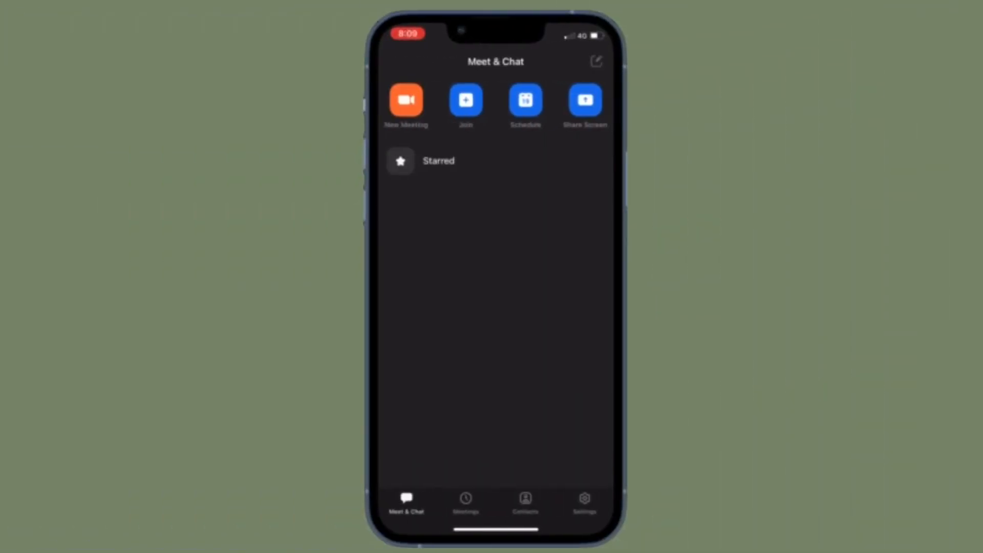
- Start Share Screen, focus the Sharing Key field, and switch the keyboard to numbers
left_click(405, 101)
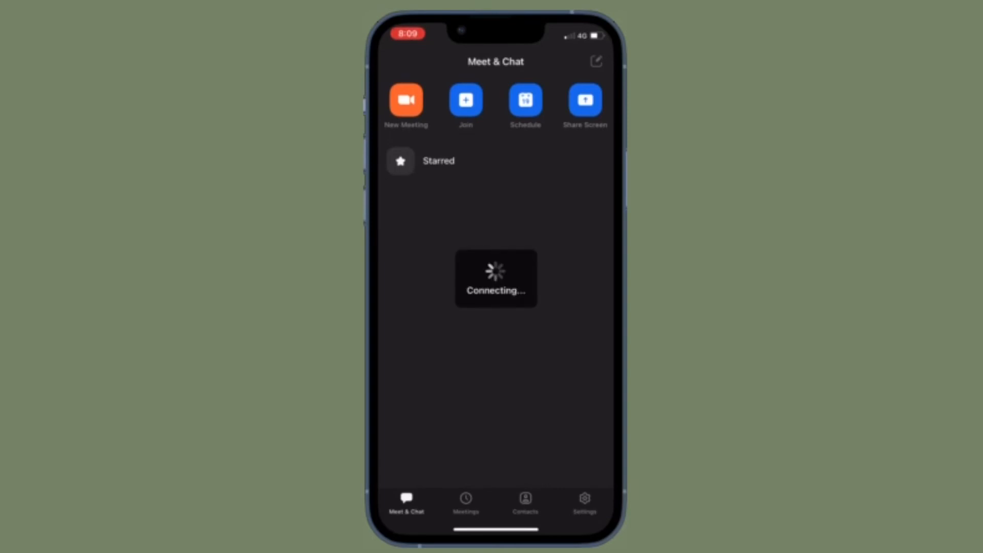
left_click(584, 100)
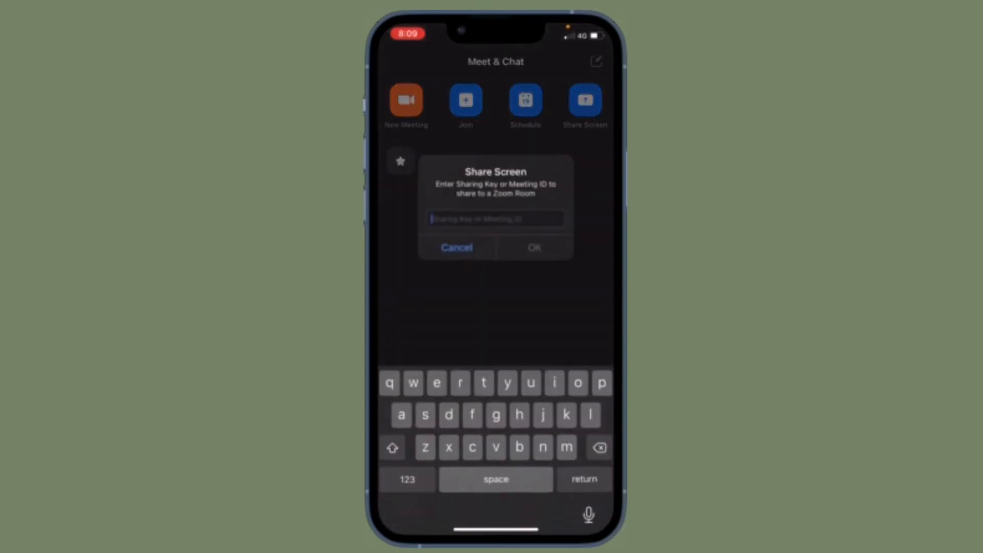
left_click(406, 479)
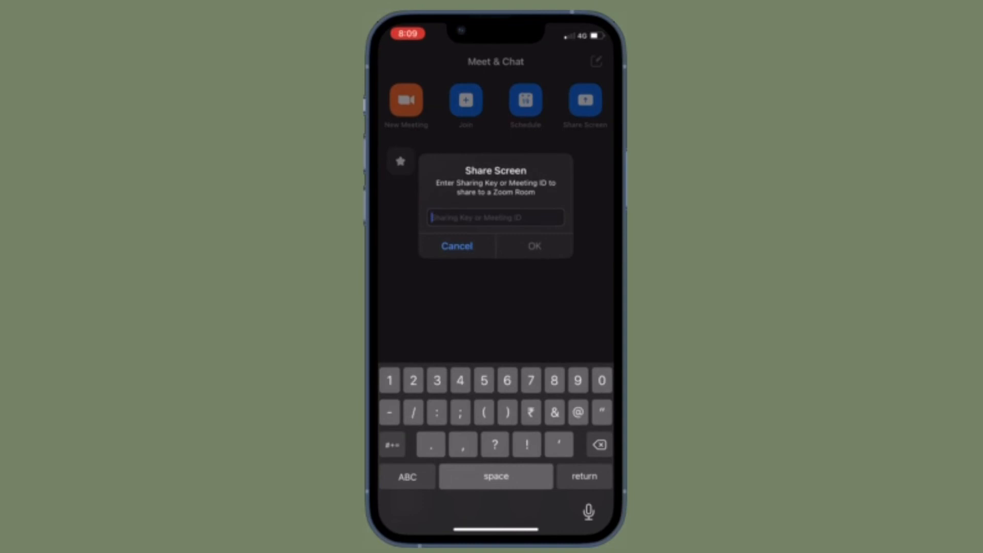